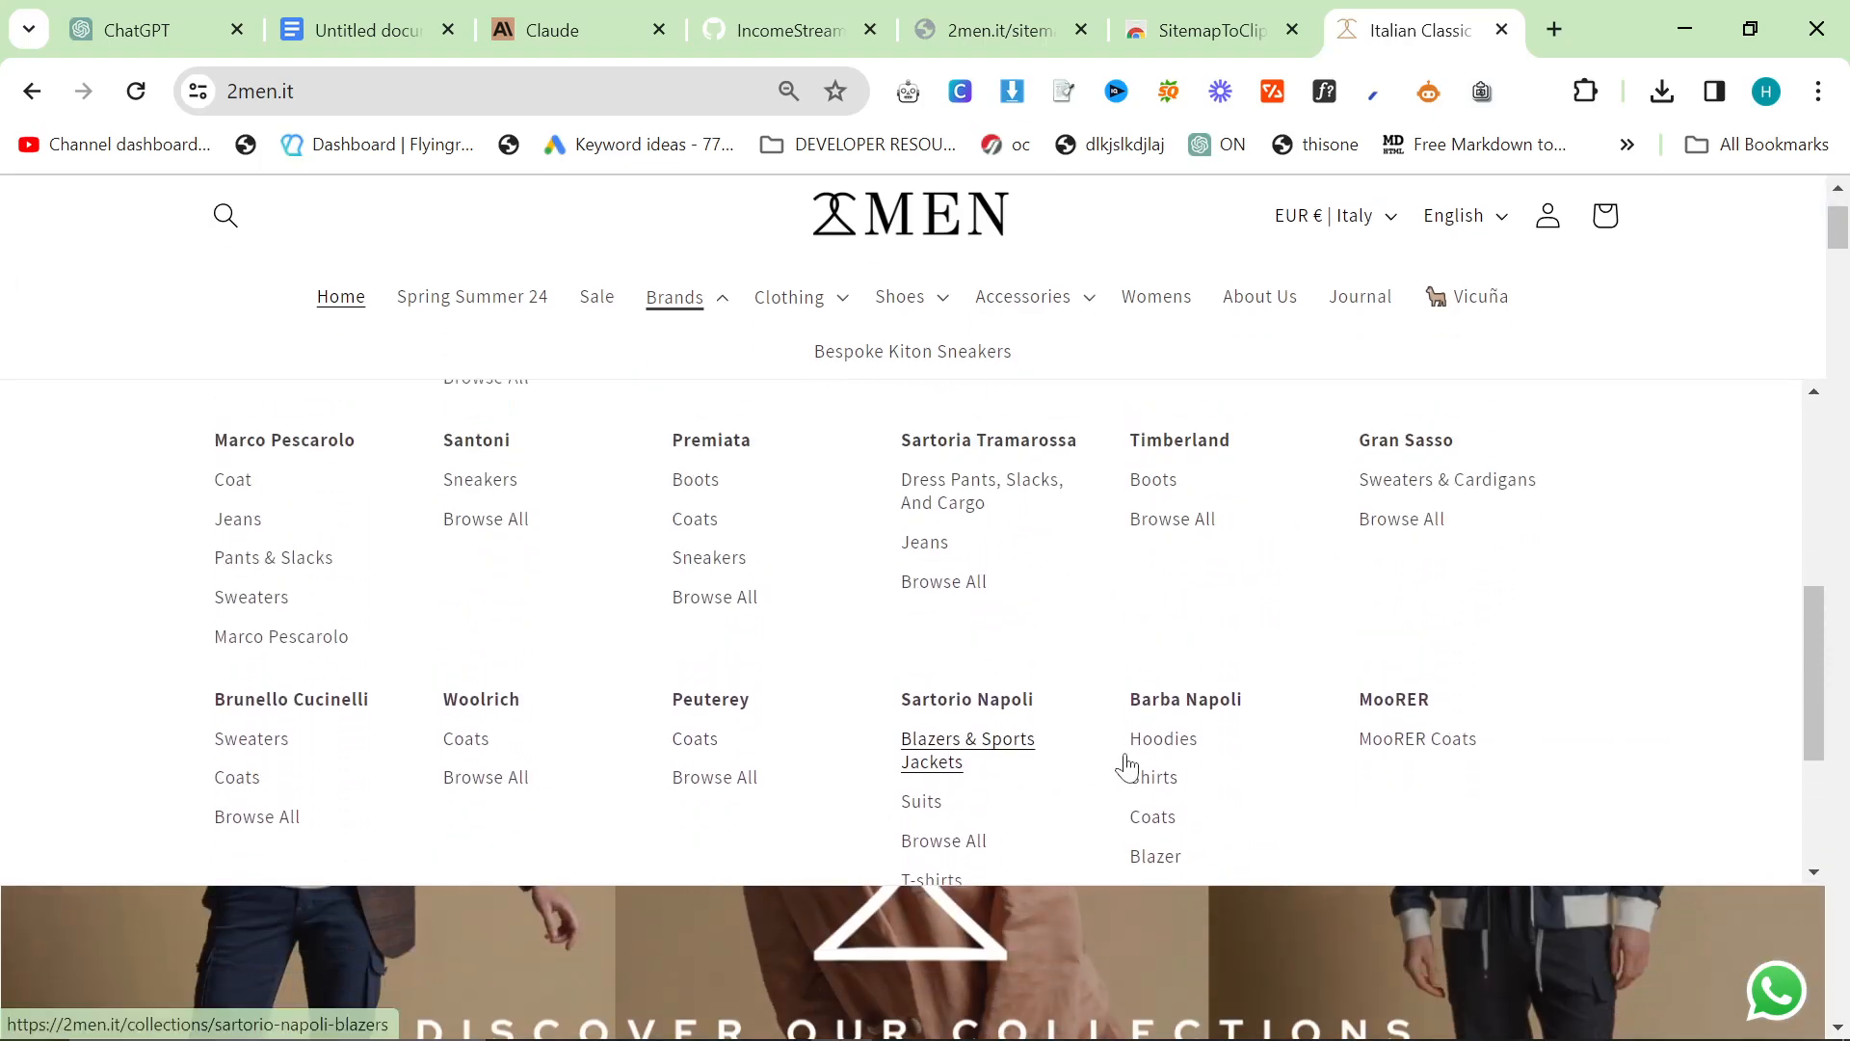
- Switch to the Keyword Planner tab showing 970 keyword ideas for gq.com
{"action": "left_click", "coordinate": [212, 30]}
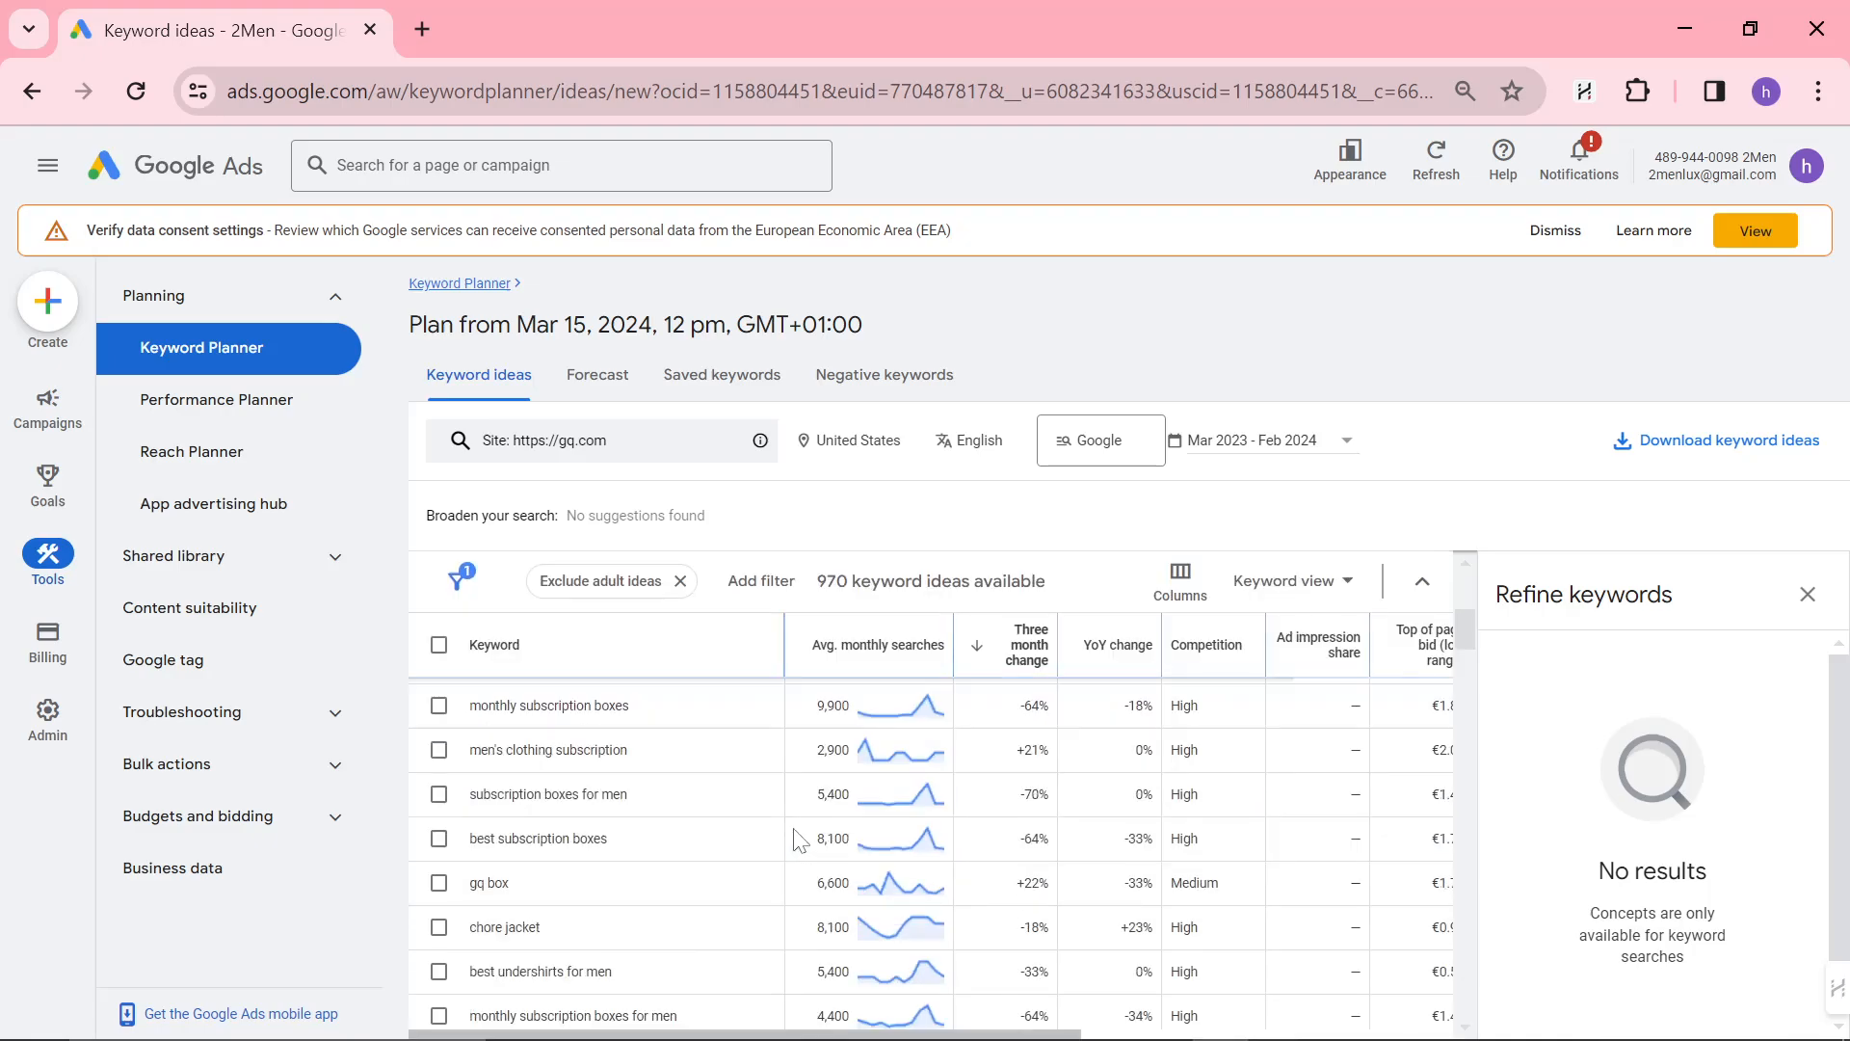
- Open the 'Start with a website' panel holding gq.com with the entire site chosen
{"action": "left_click", "coordinate": [602, 441]}
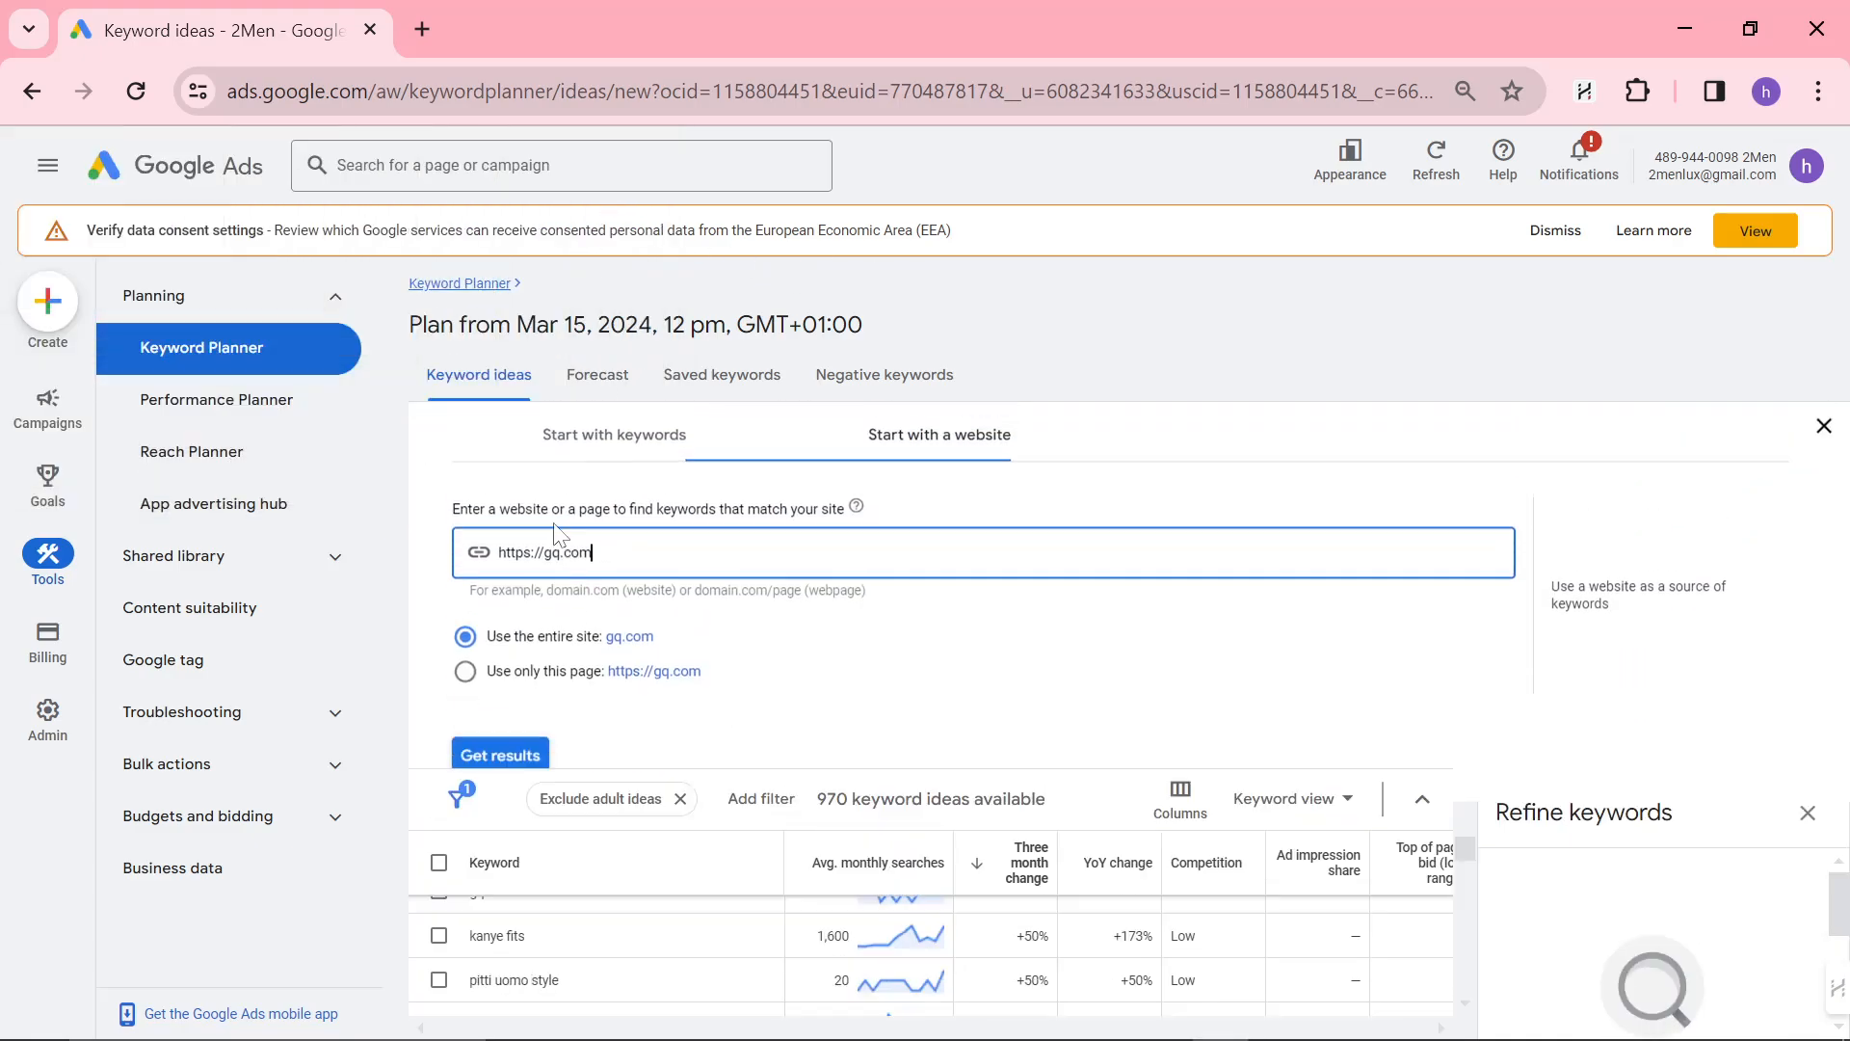
{"action": "left_click", "coordinate": [578, 29]}
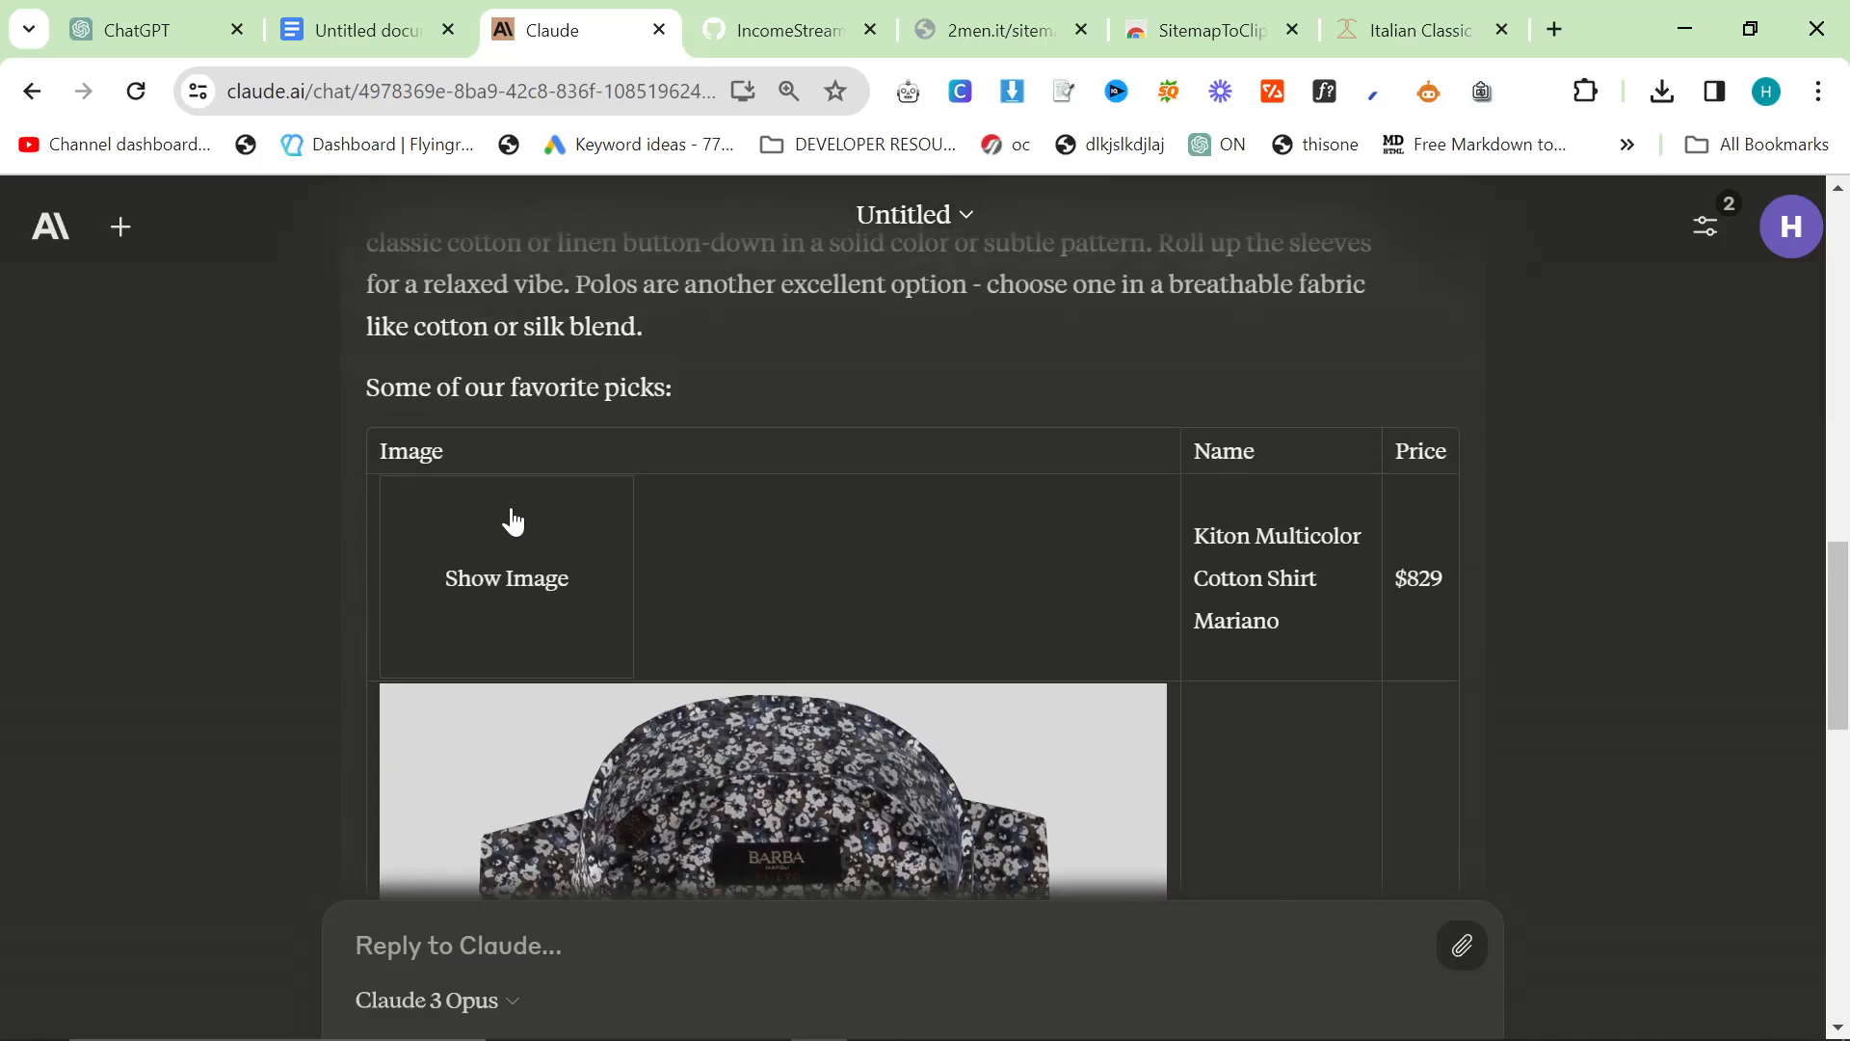
- Scroll through the article's product tables down to 'The total package' list
{"action": "scroll", "scroll_direction": "down", "scroll_amount": 3}
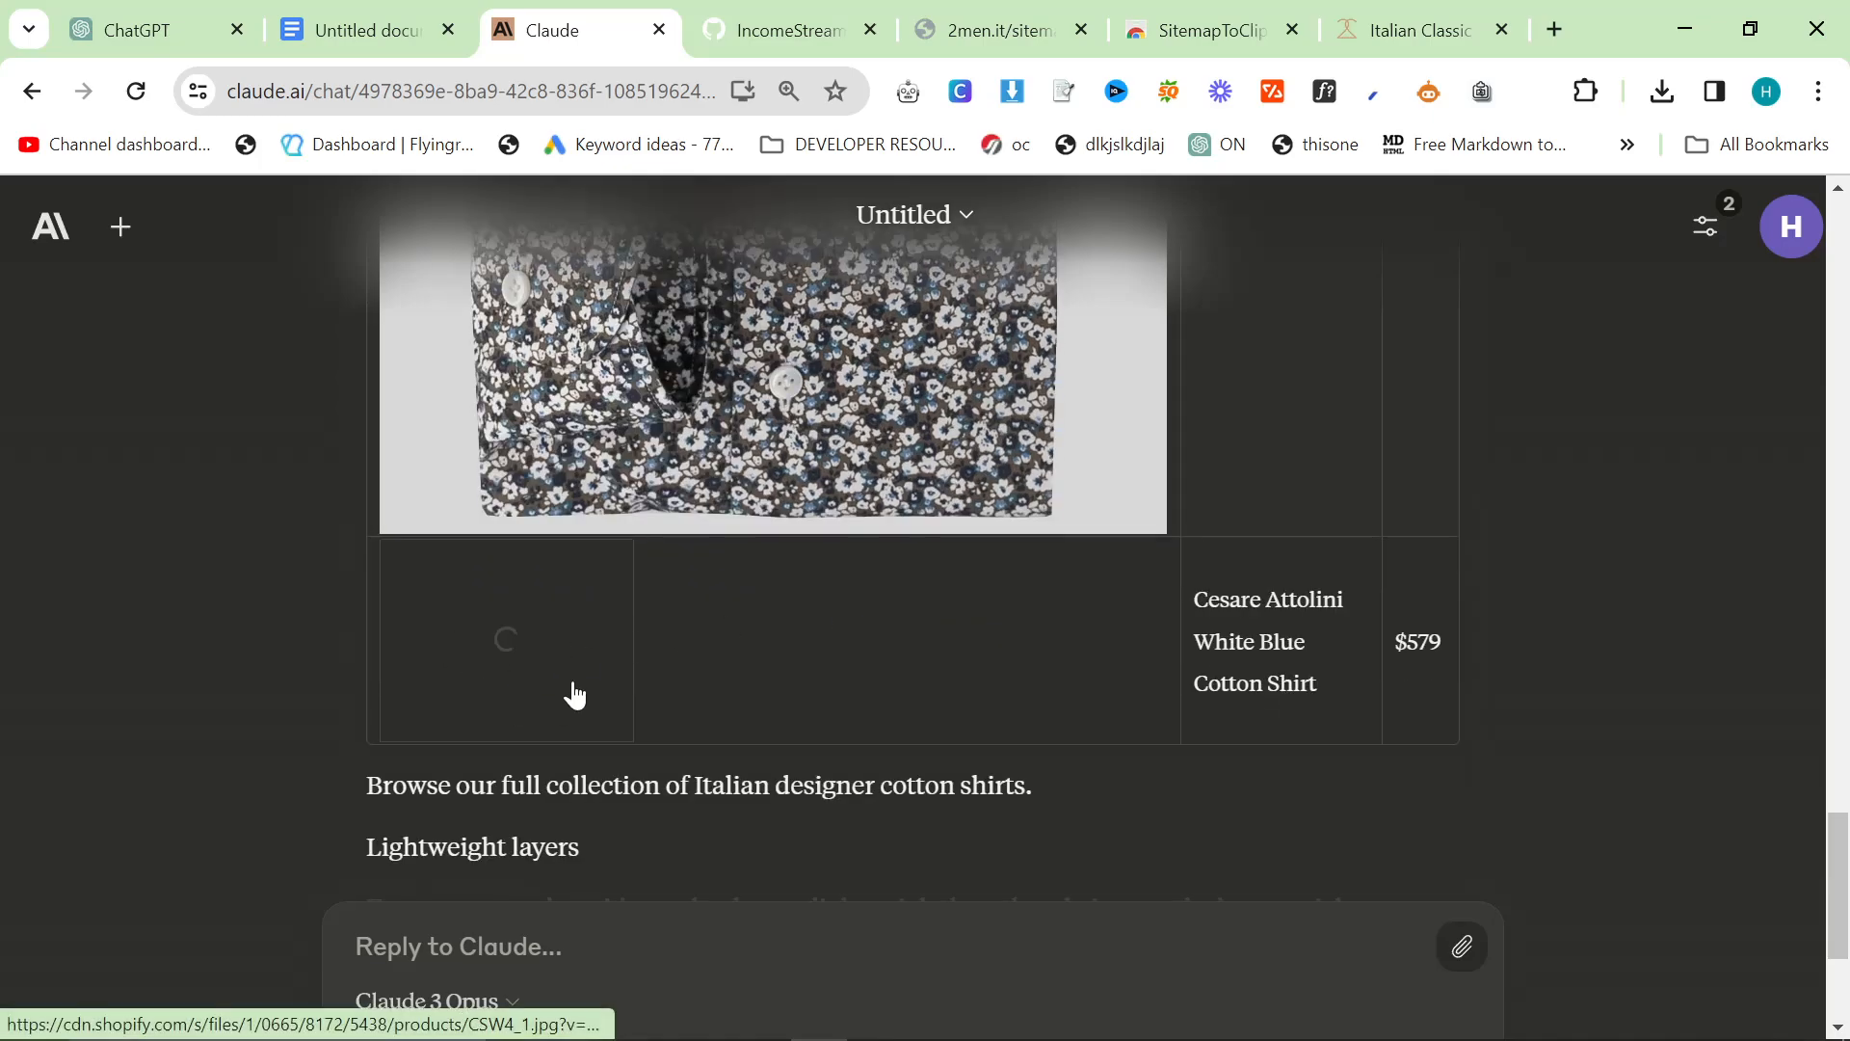
{"action": "scroll", "scroll_direction": "down", "scroll_amount": 3}
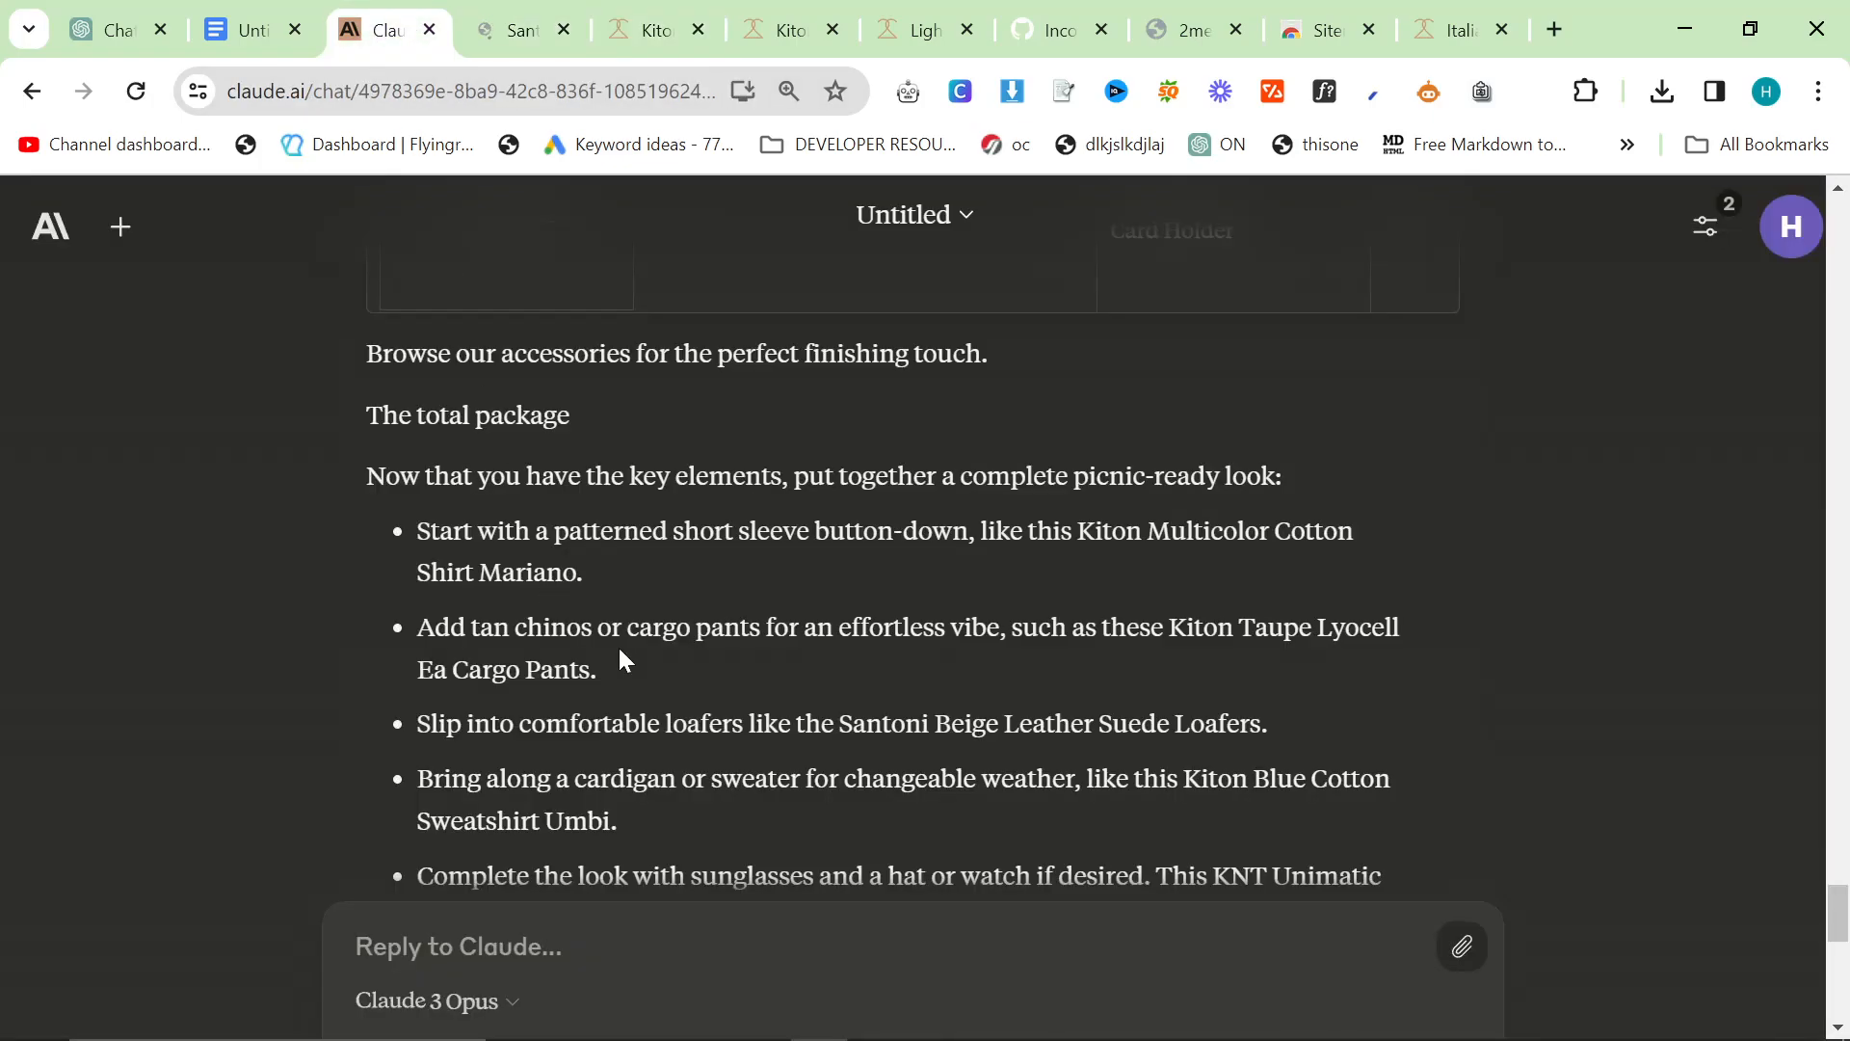
- Open the Kiton Blue Cotton Sweatshirt Umbi product page on 2men.it, then switch tabs
{"action": "left_click", "coordinate": [1295, 778]}
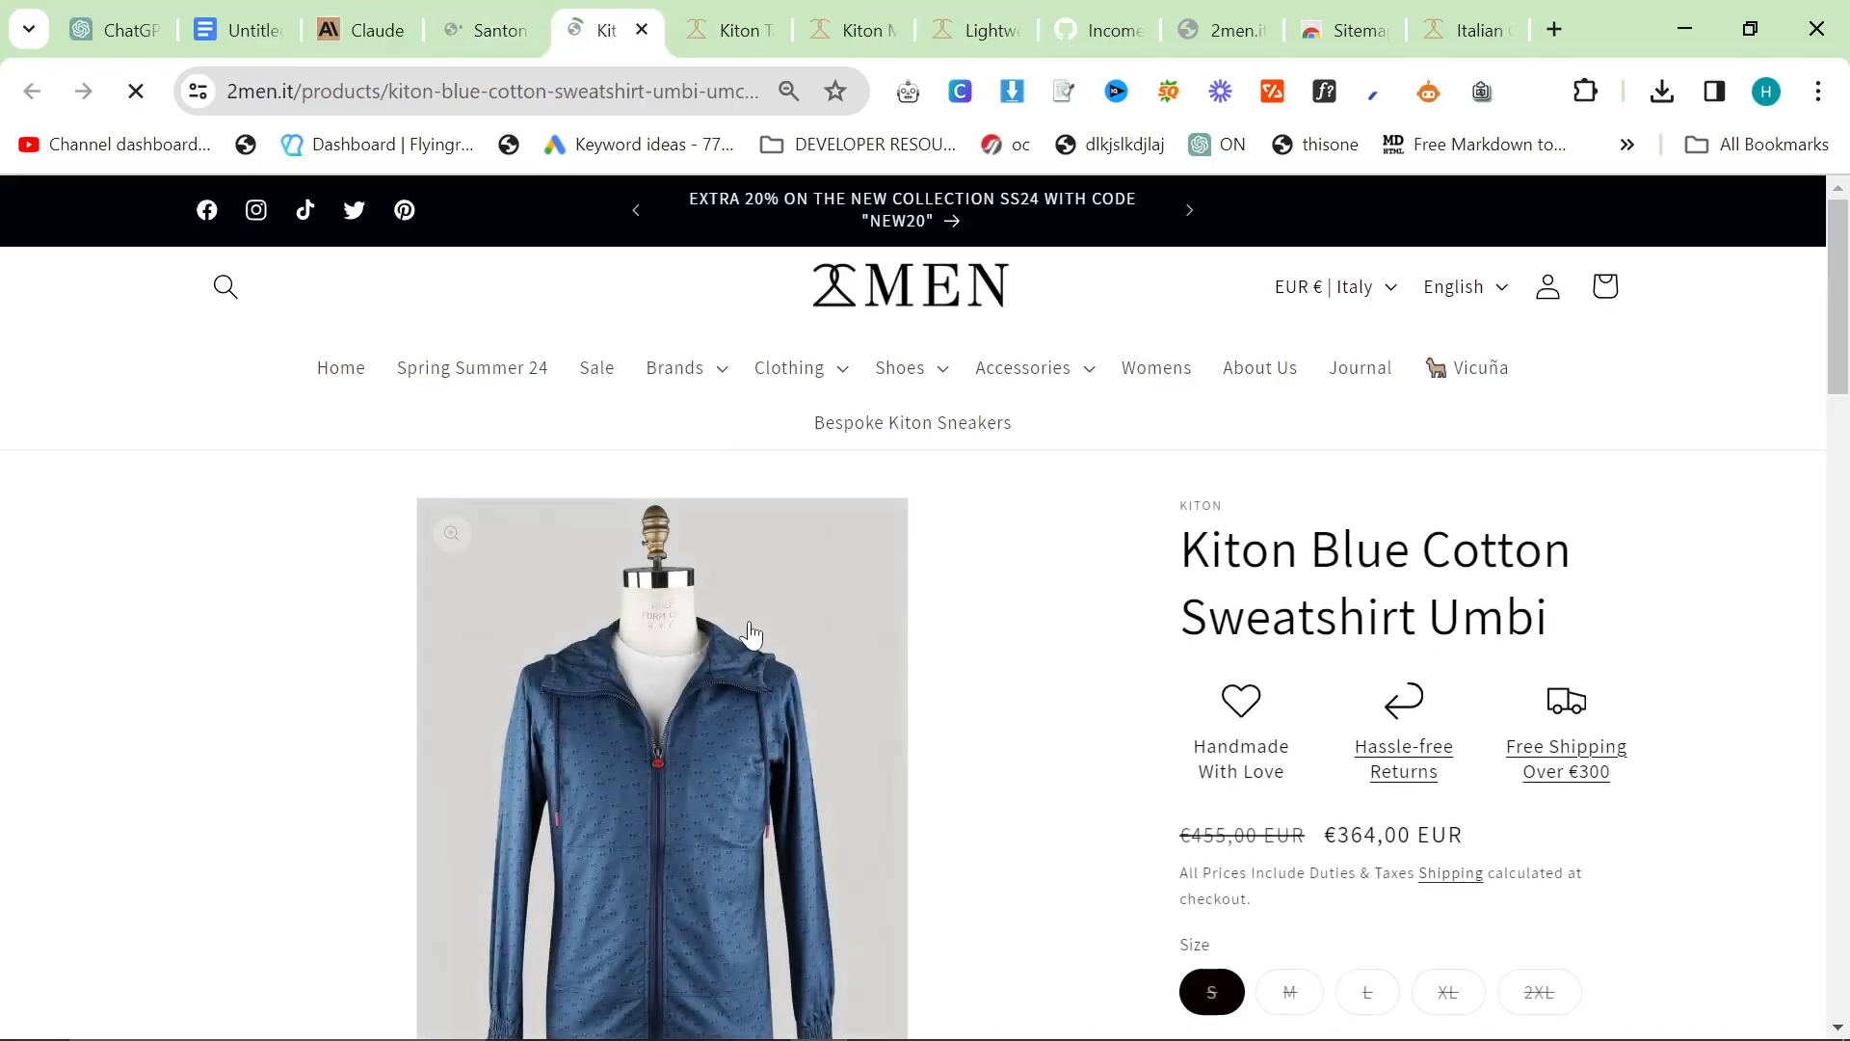
{"action": "left_click", "coordinate": [354, 28]}
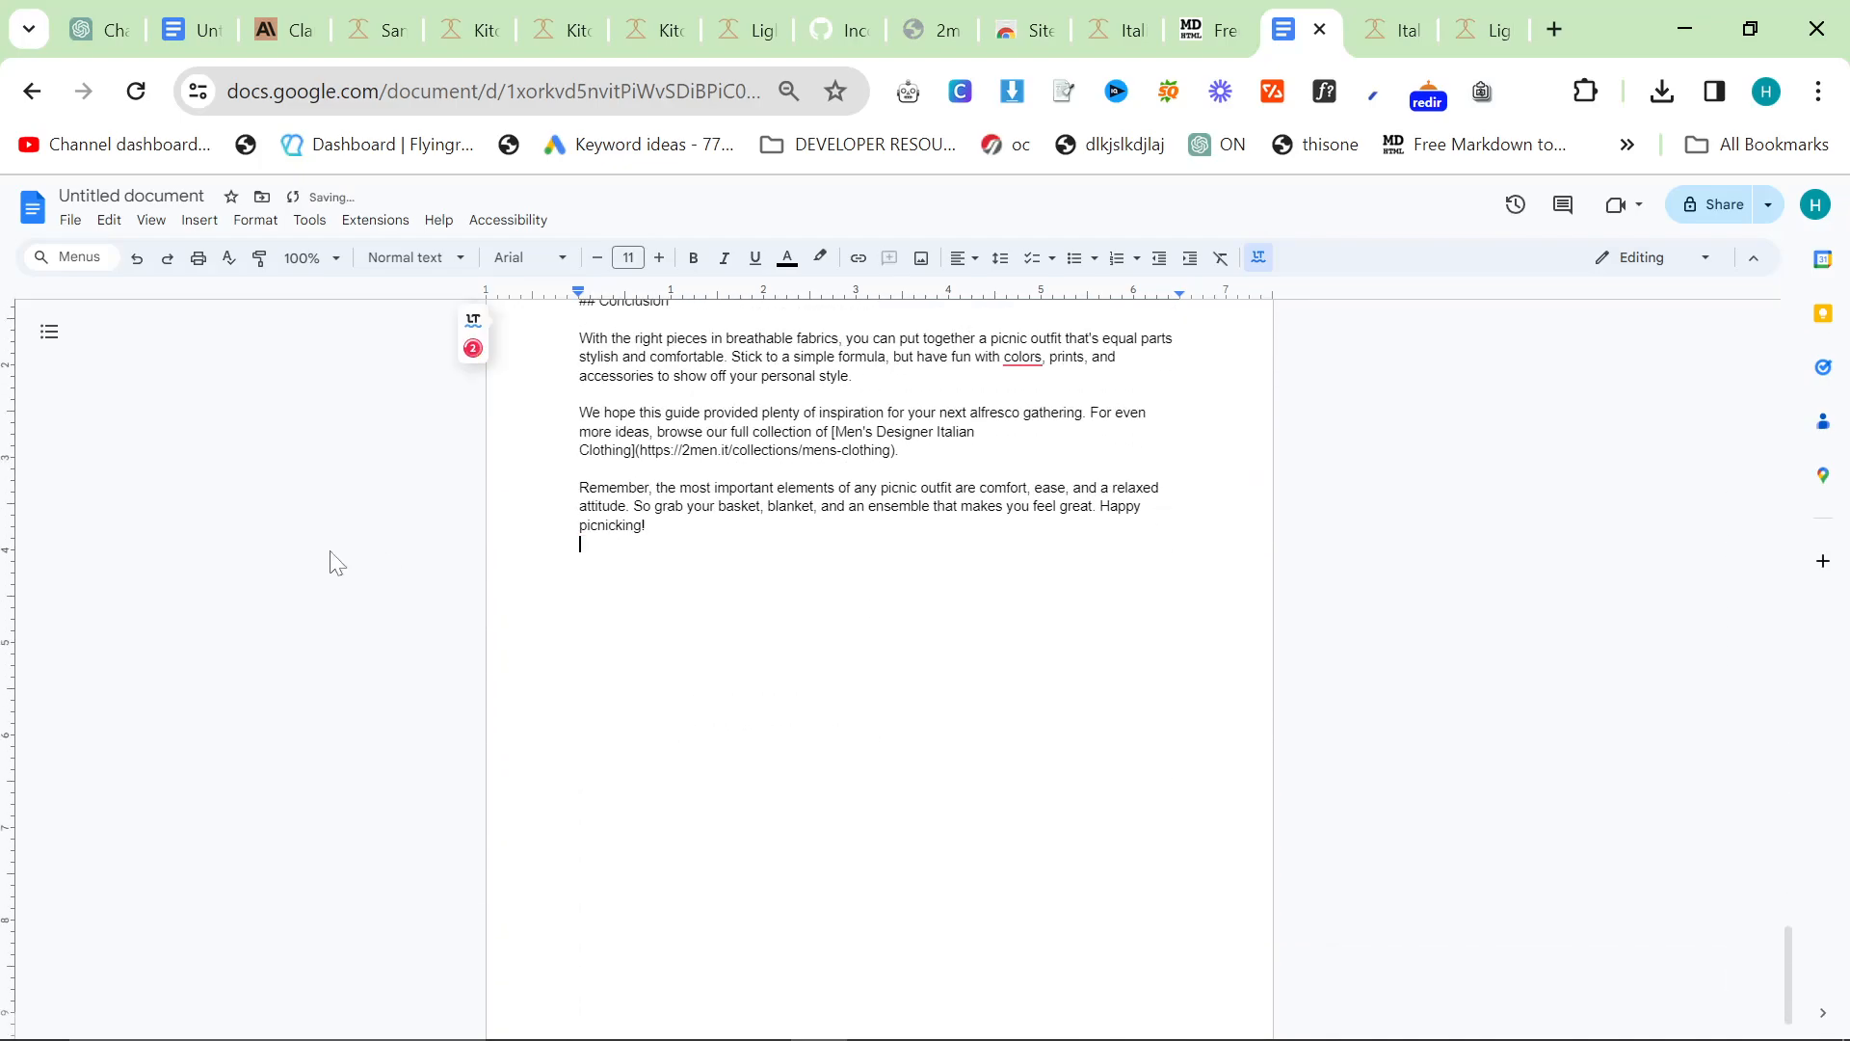
- Scroll up to check the pasted jacket and bottoms product tables in Google Docs
{"action": "scroll", "scroll_direction": "up", "scroll_amount": 3}
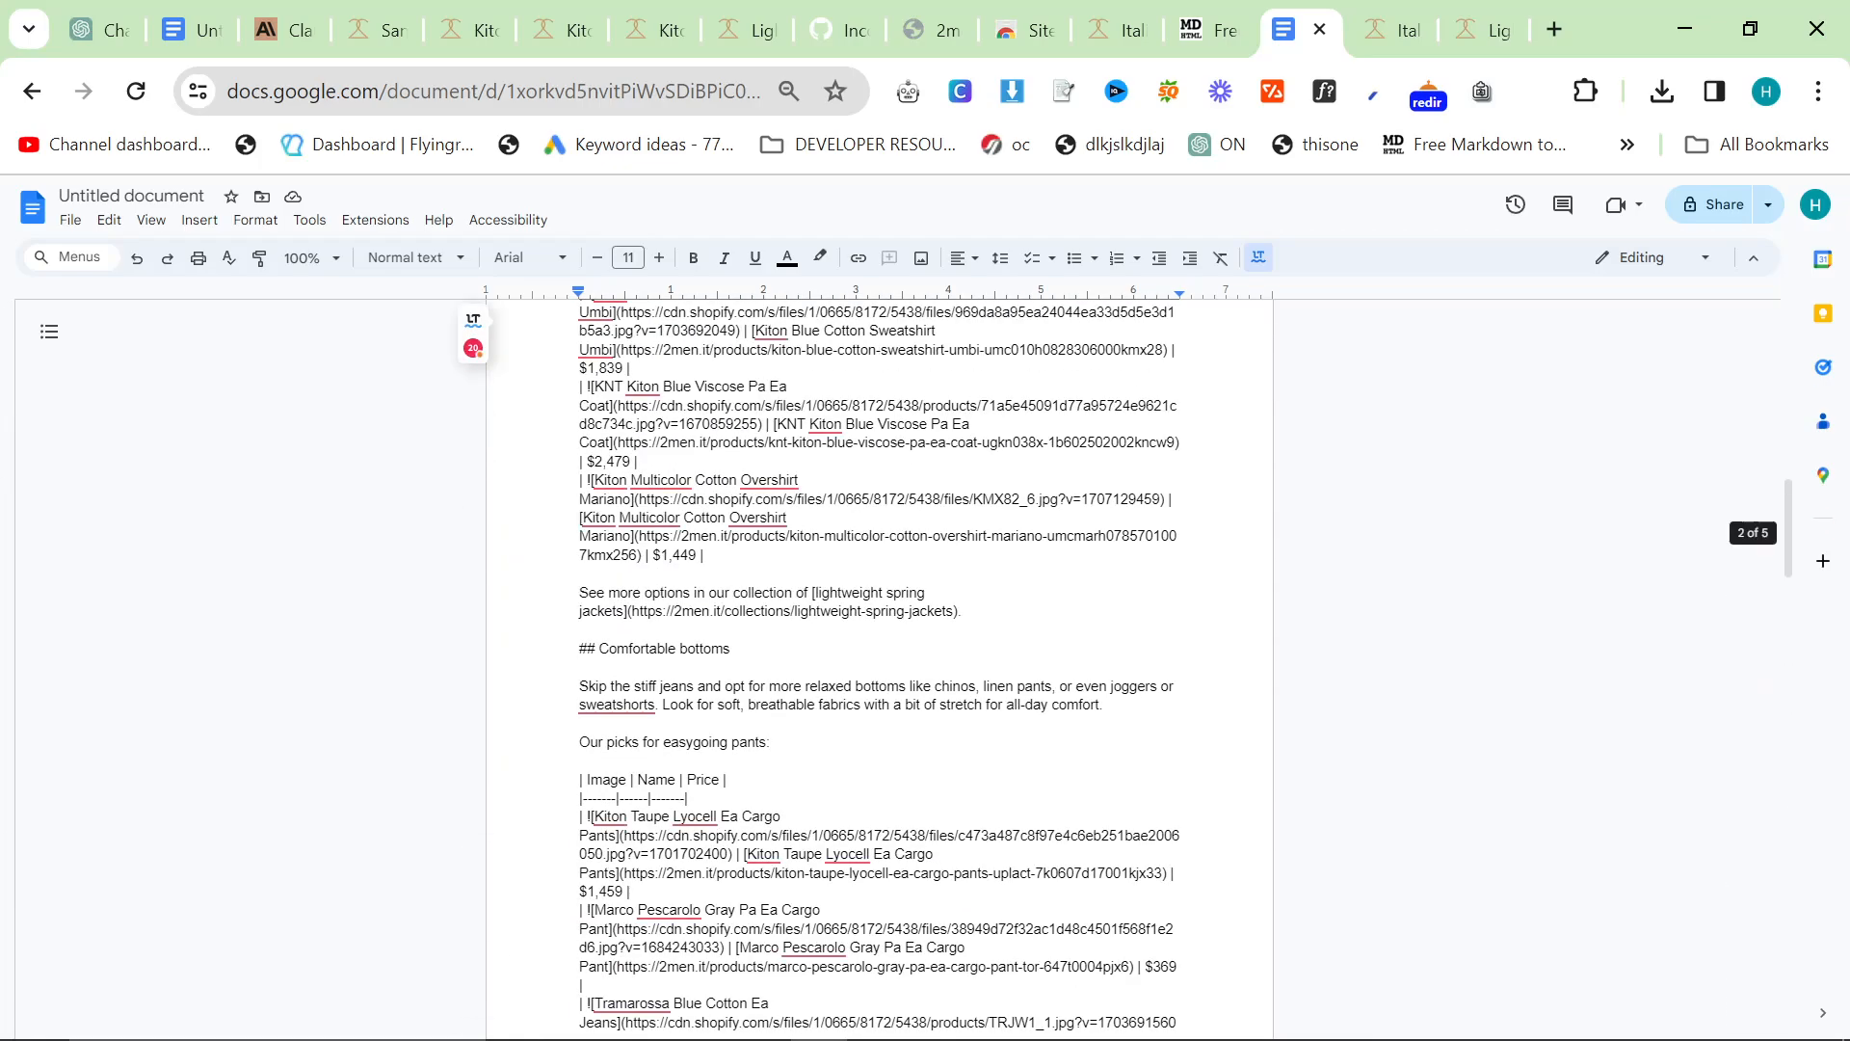